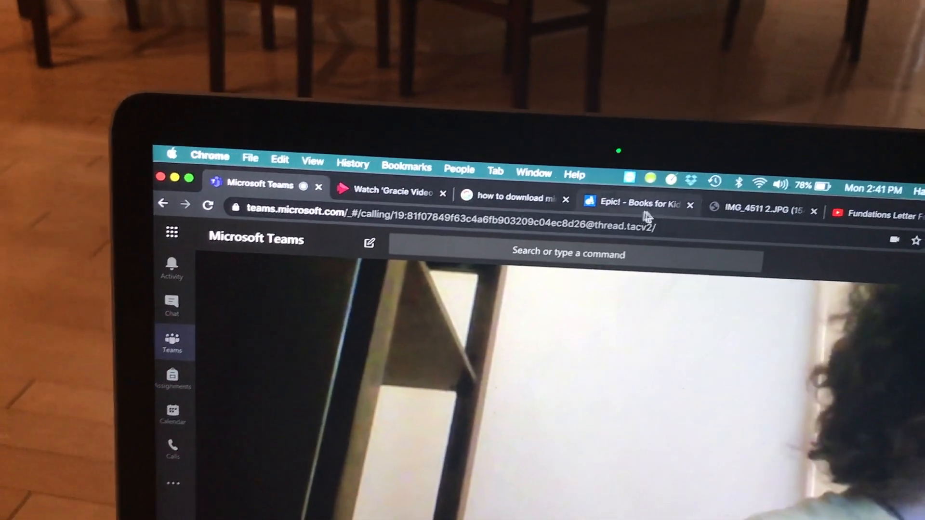
Review the Epic! book tab, then the Fundations video tab, skipping the video ahead to letter K.
click(637, 204)
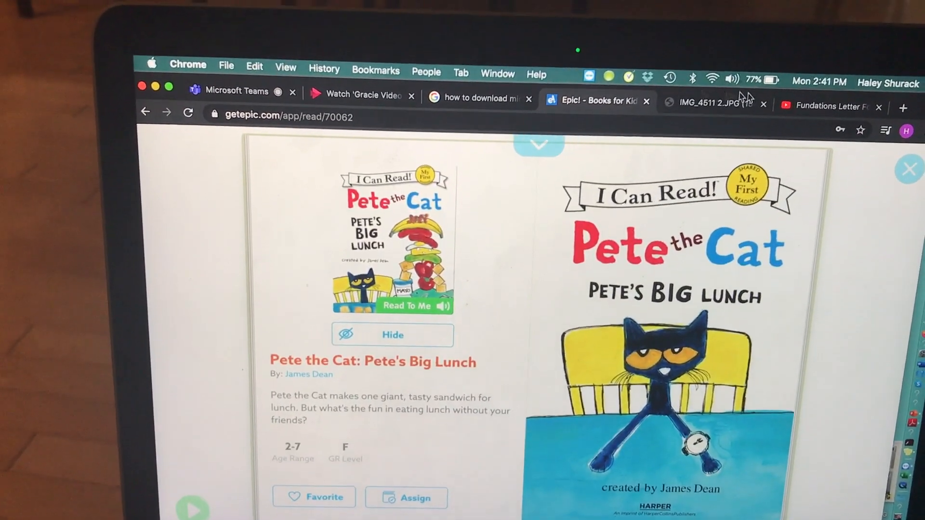
click(705, 103)
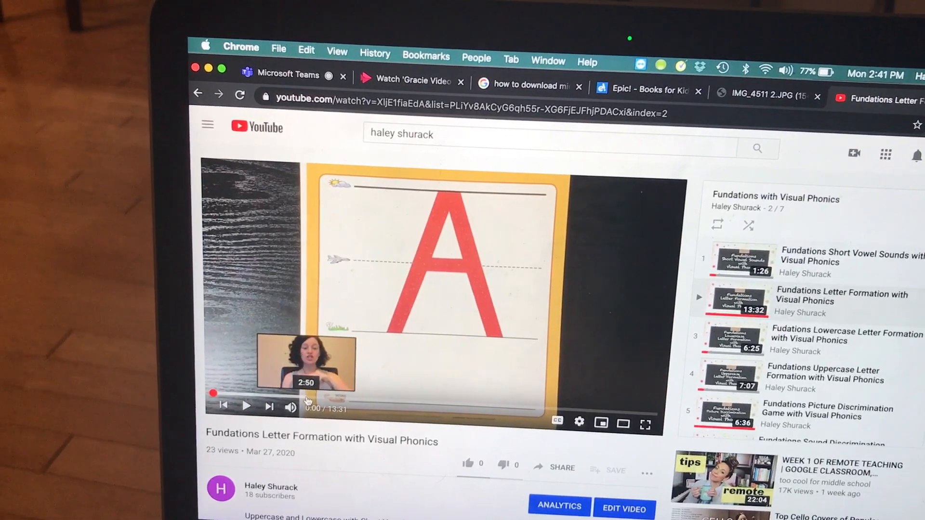
click(312, 386)
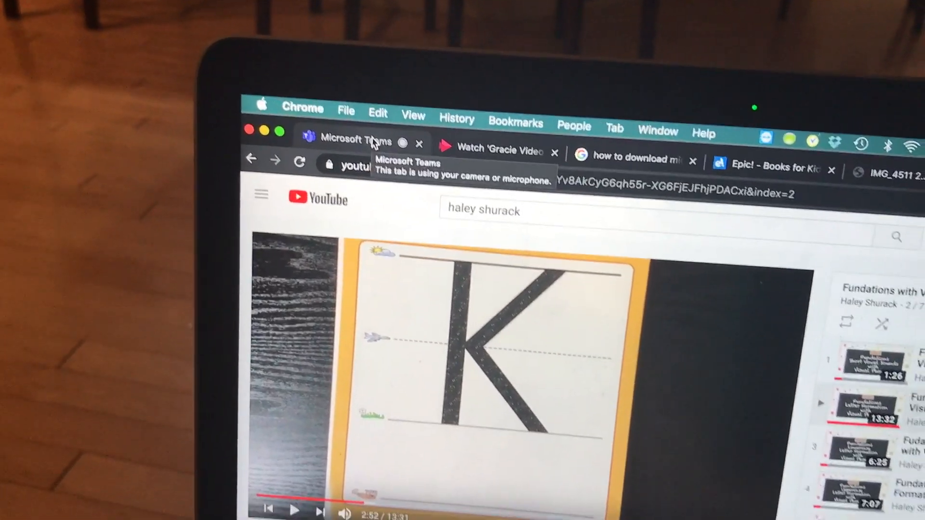
Return to the Teams call and start sharing a desktop or window.
click(351, 140)
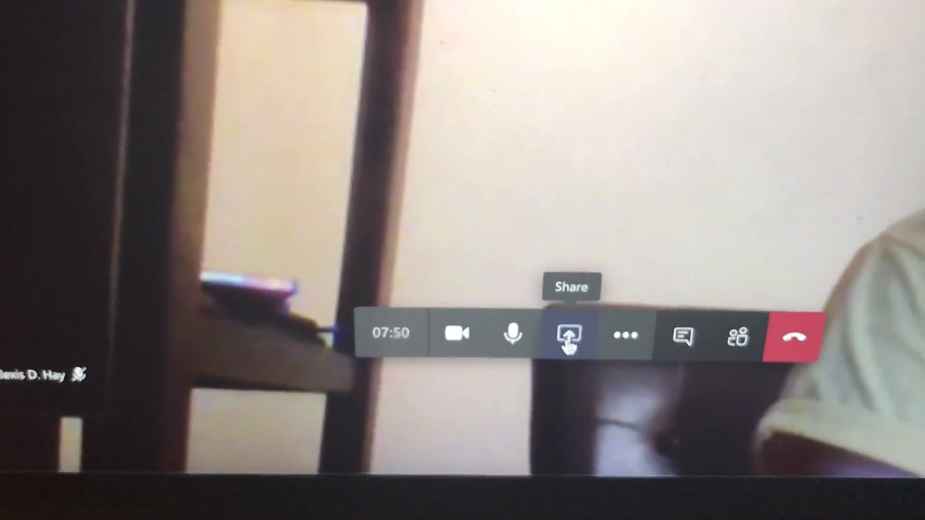
click(567, 335)
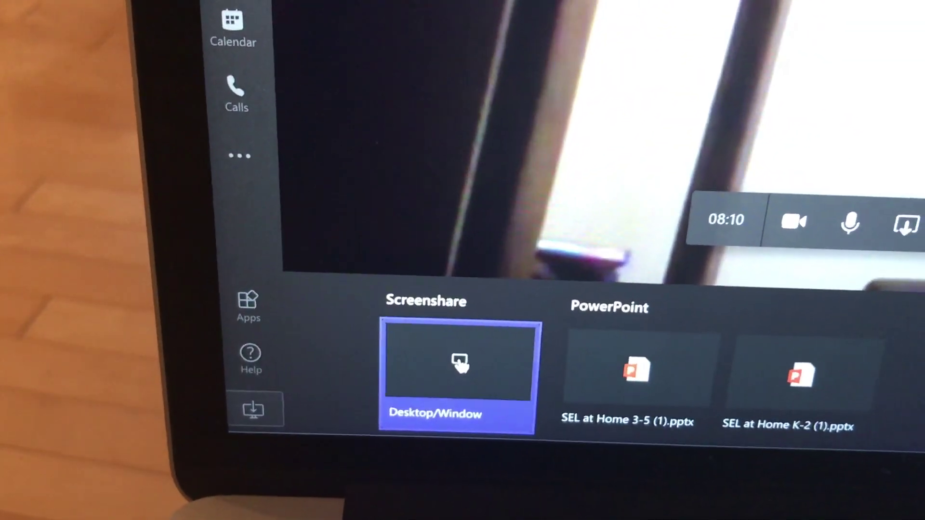
click(460, 366)
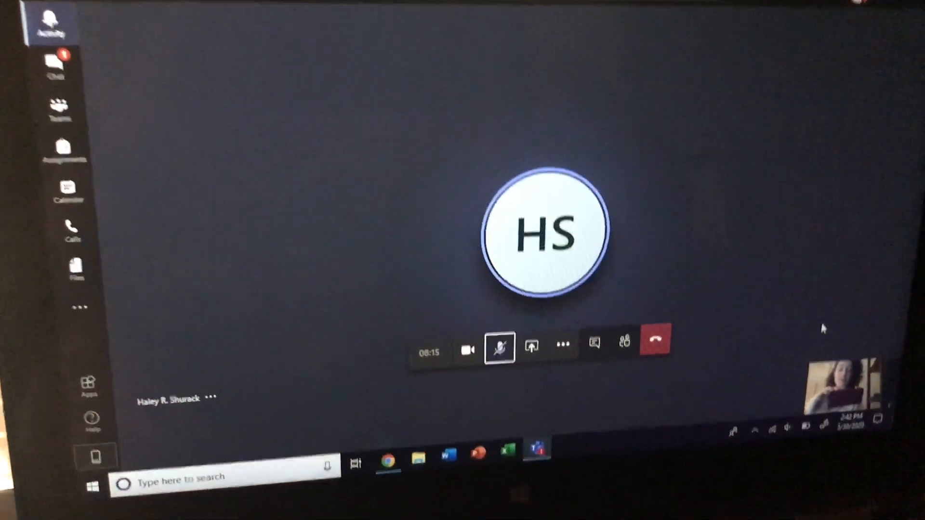
click(529, 344)
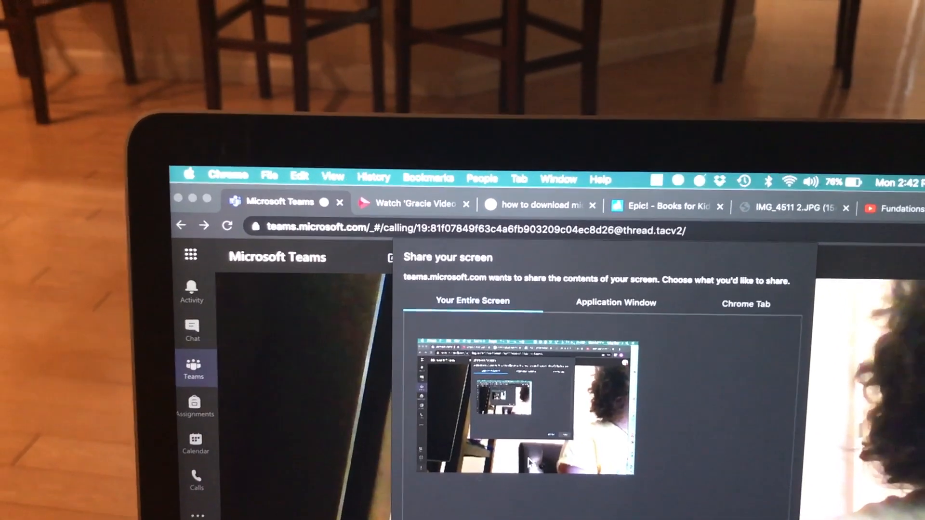
Choose a single Chrome tab to share and pick Epic! - Books for Kids.
click(615, 303)
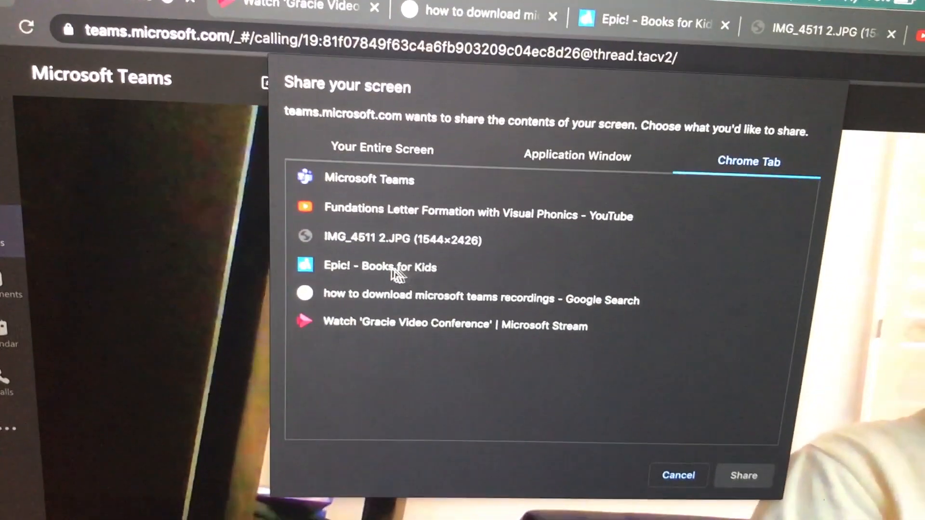
click(417, 267)
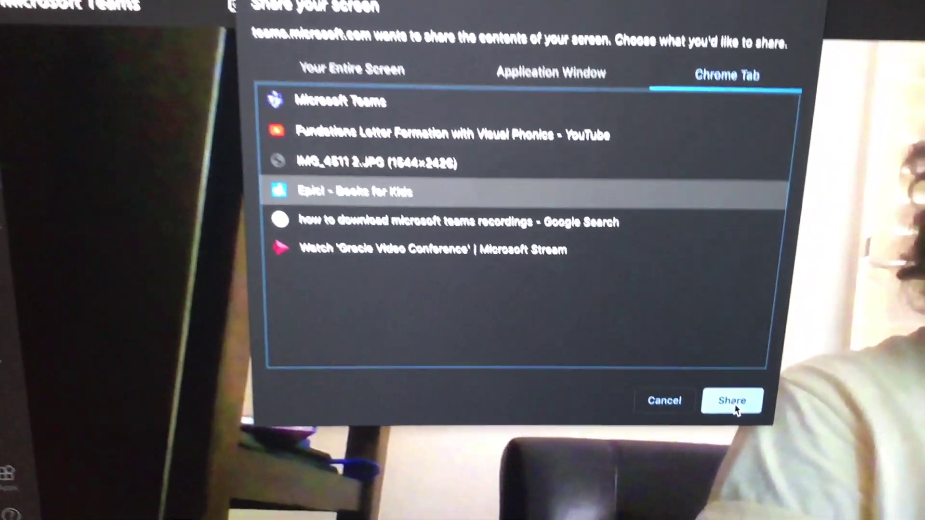
click(731, 401)
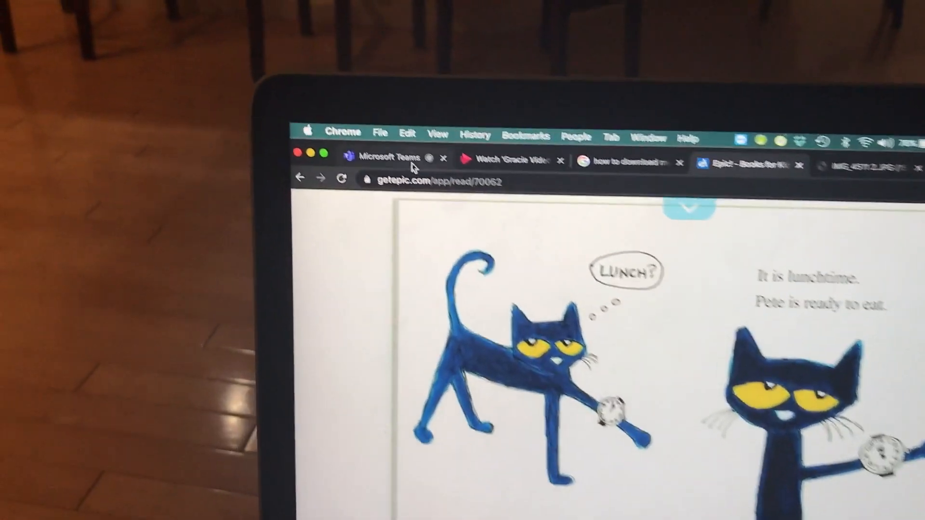
Back in the call, turn the camera on and share the IMG_4511 2.JPG letter image tab.
click(389, 158)
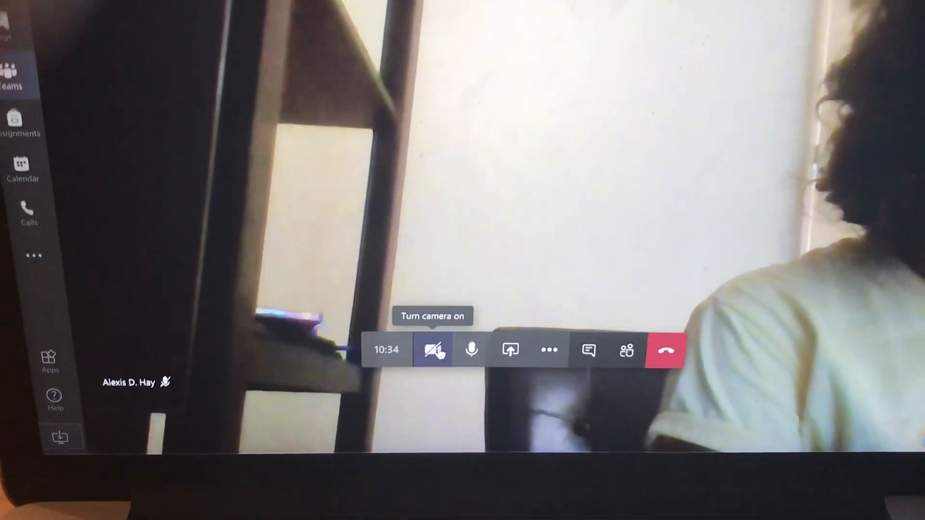
click(433, 349)
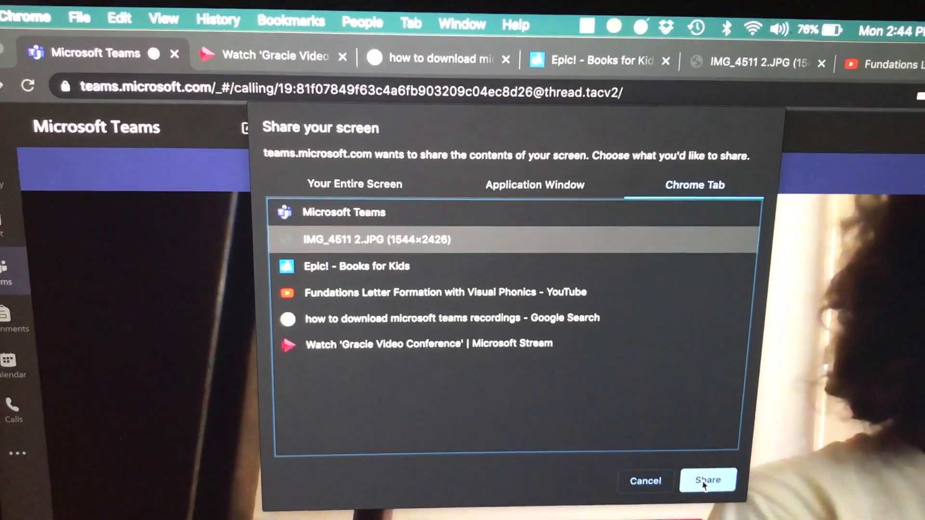
click(707, 480)
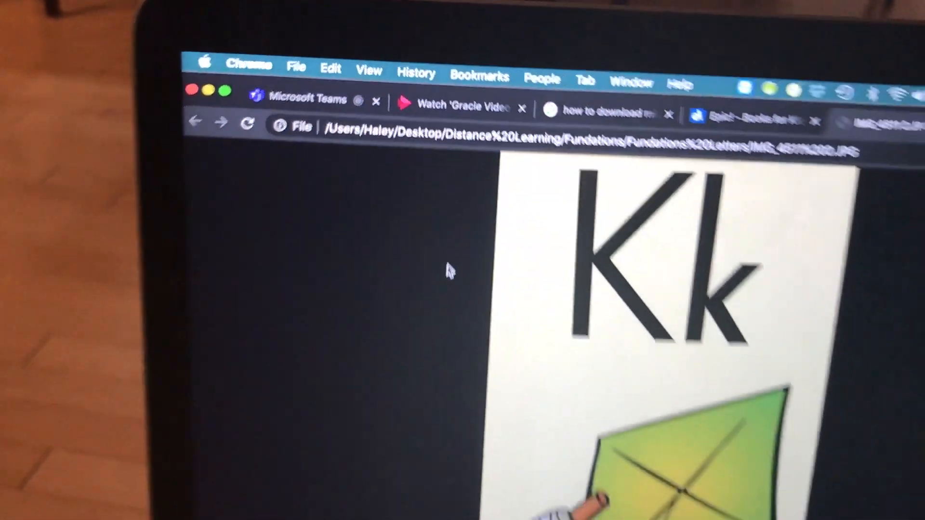
Back in the call, share the Fundations Letter Formation YouTube tab as a Chrome tab.
click(306, 98)
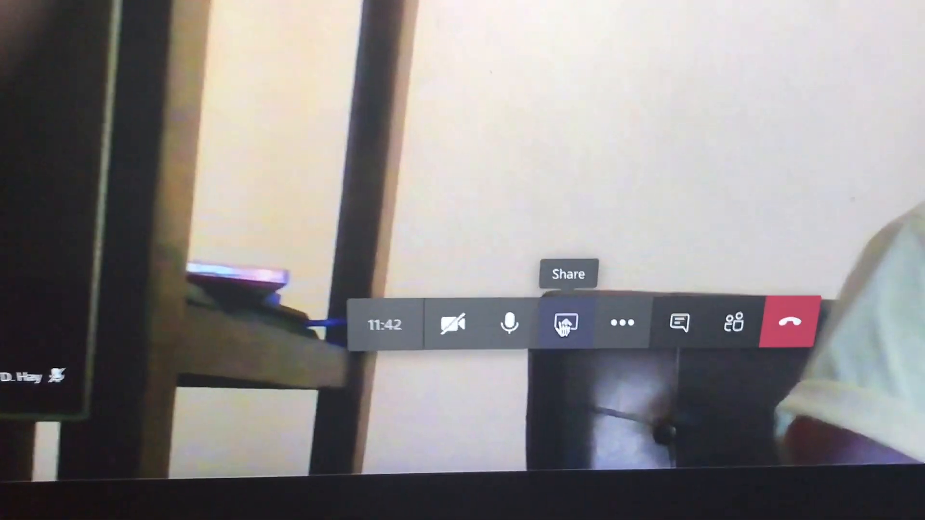
click(565, 323)
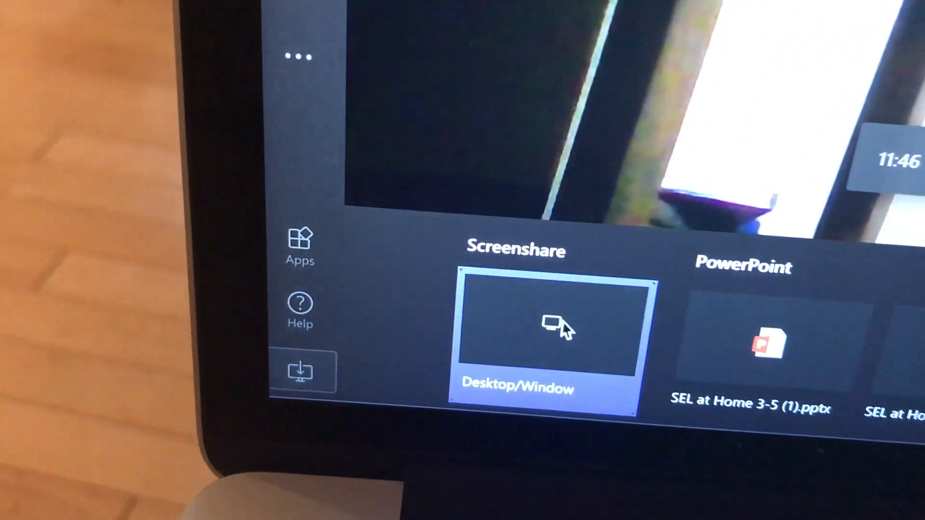
click(551, 336)
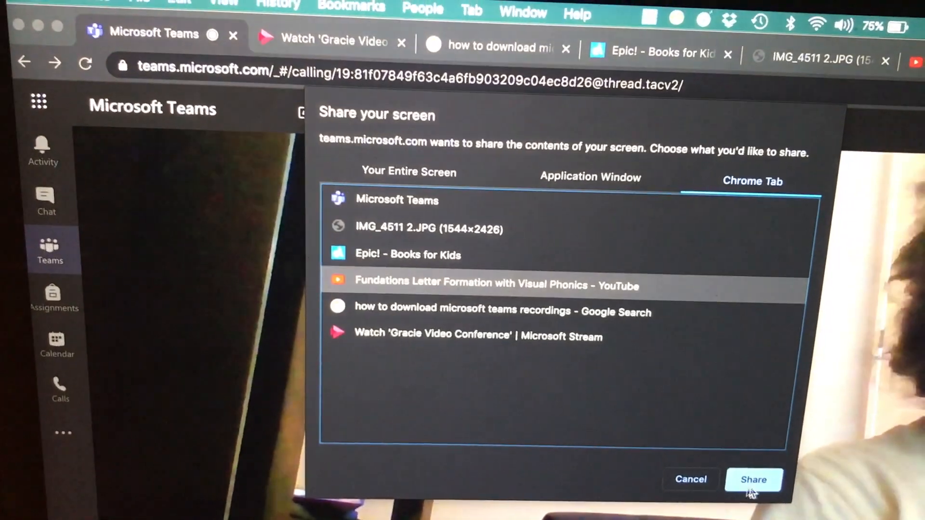
click(754, 479)
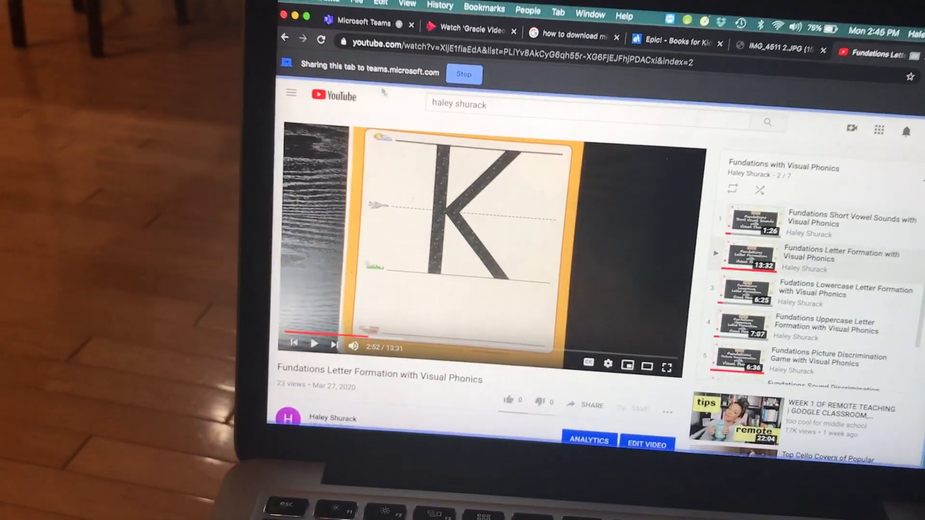
Play the shared letter formation video onward past the letter K section.
click(345, 22)
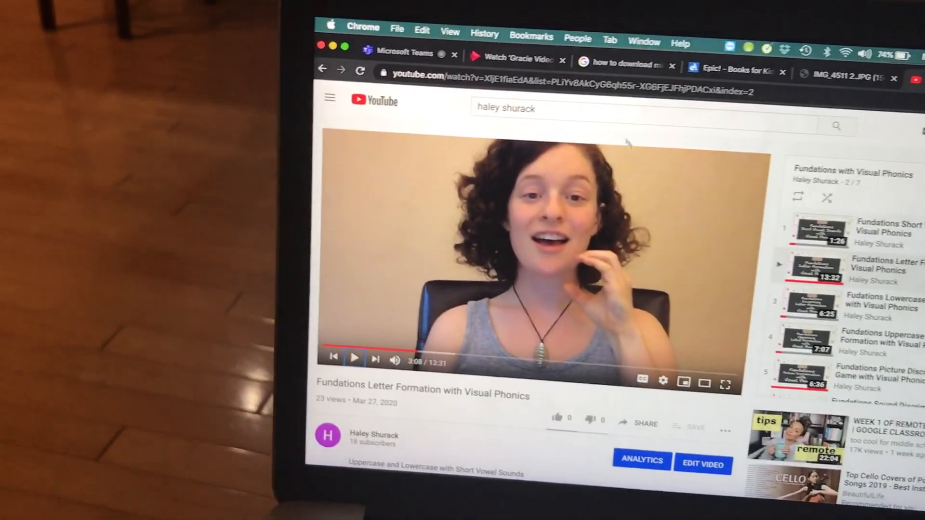
Return to the call and bring up the meeting chat to ask about favourite colours.
click(400, 53)
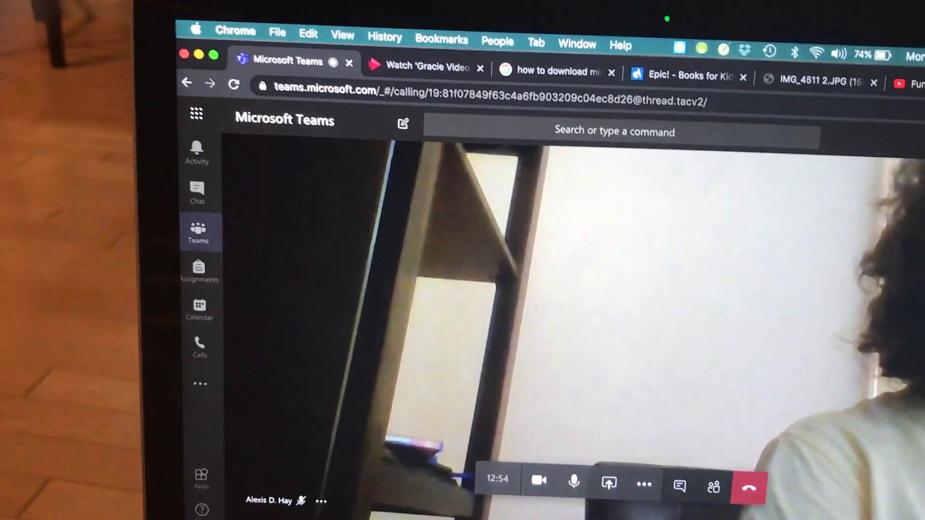
click(684, 492)
text(What is your favorite colo)
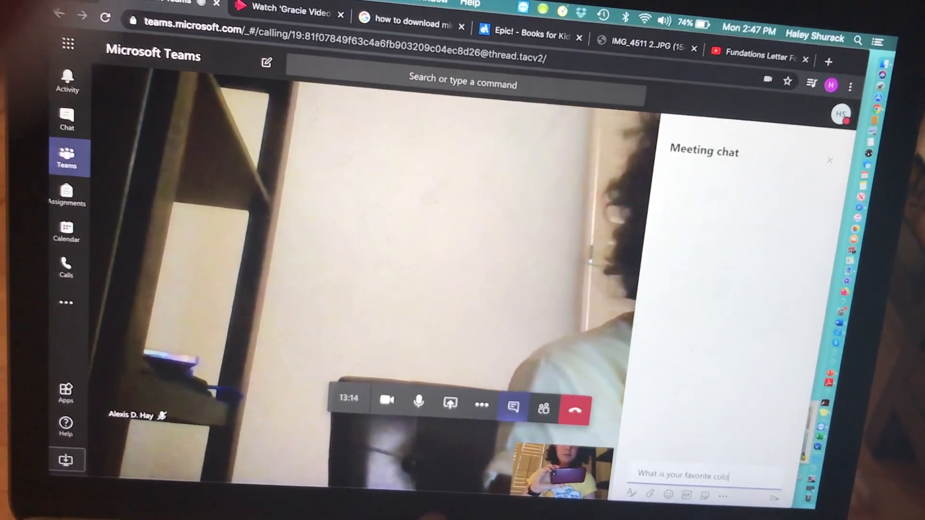
key(Return)
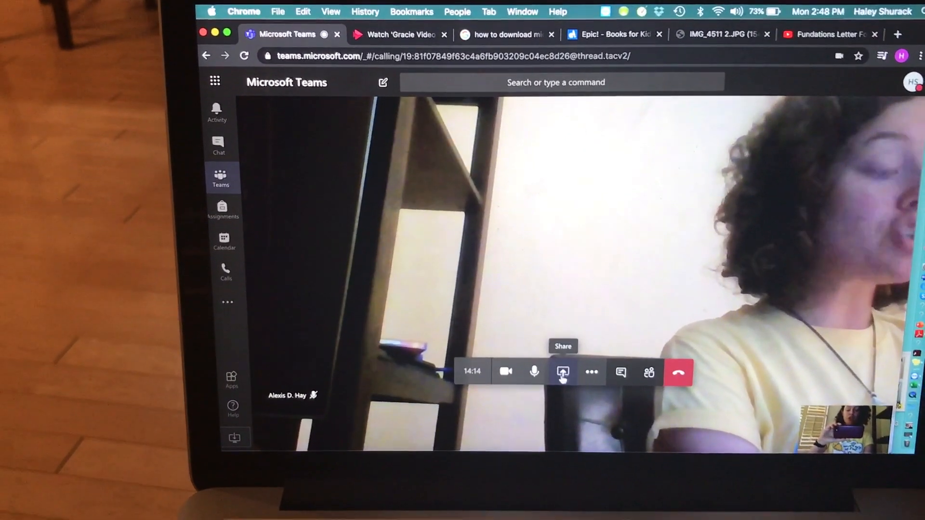
click(611, 33)
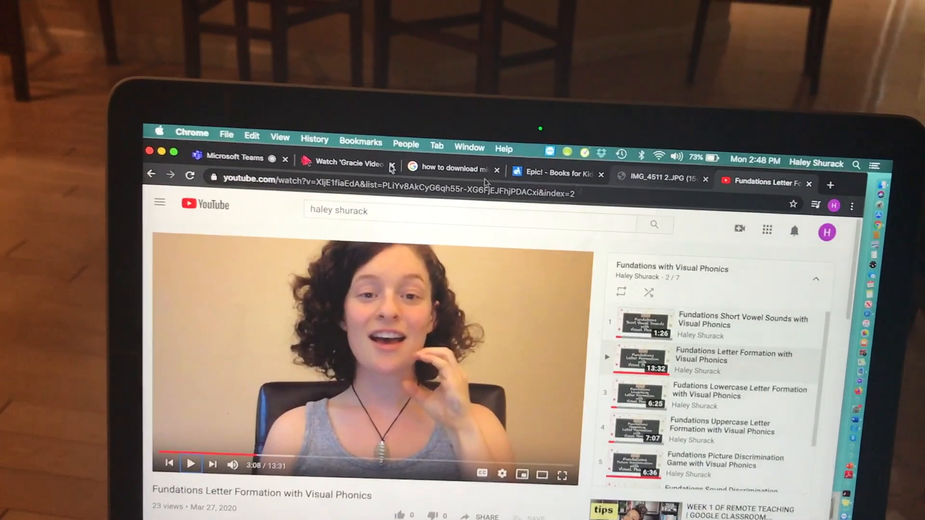
Switch to another browser tab, bringing up the Pete the Cat Epic! book.
click(235, 157)
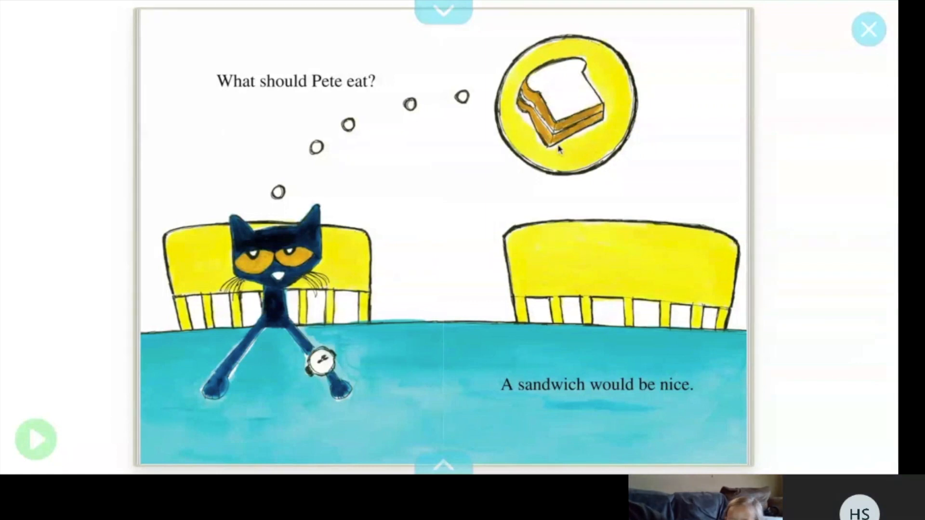
mouse_move(585, 167)
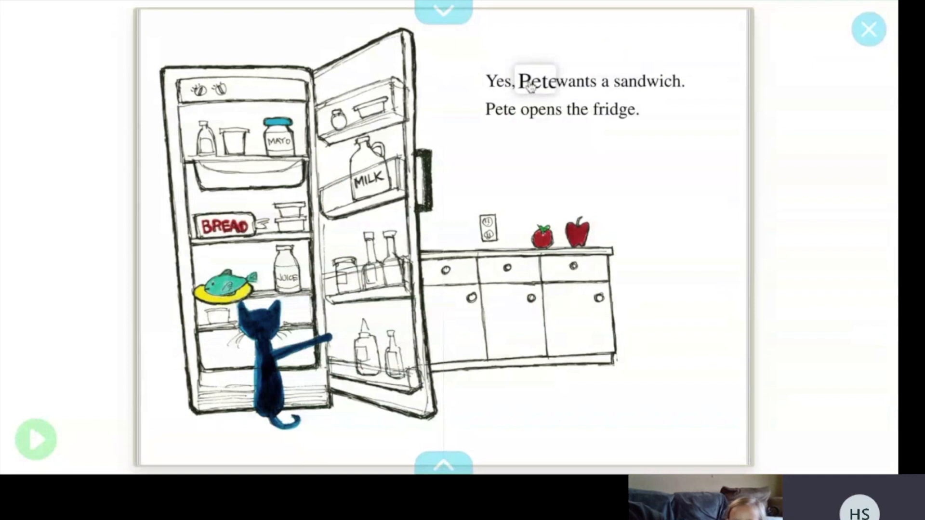
Have the word 'Pete' read aloud on the sandwich-and-fridge page.
click(500, 110)
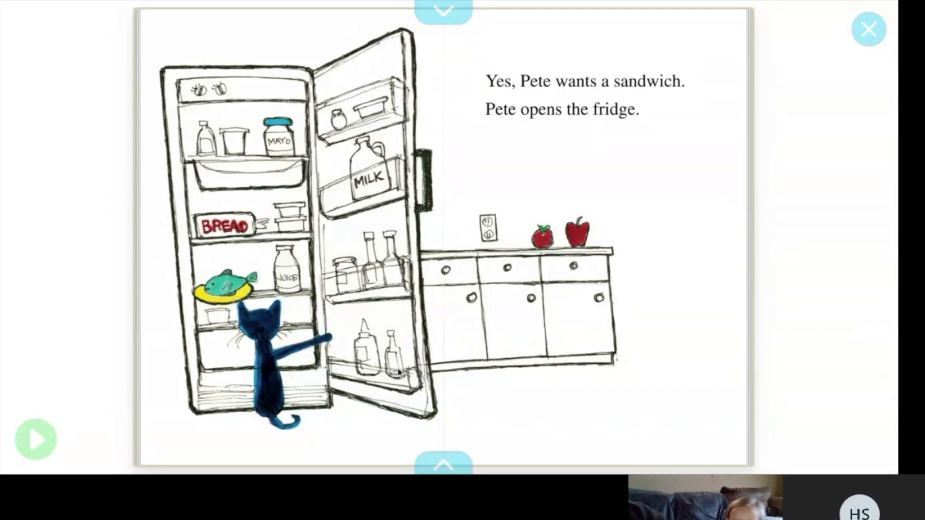
mouse_move(403, 329)
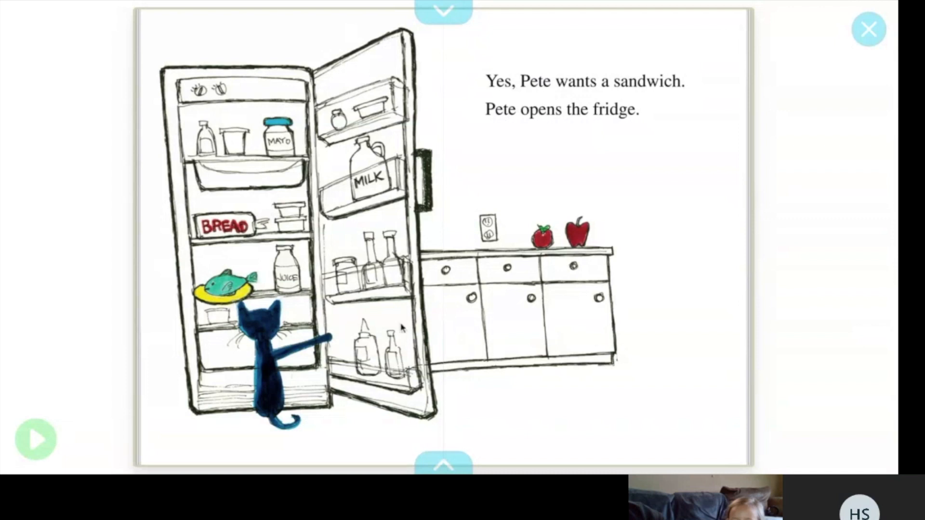
mouse_move(439, 339)
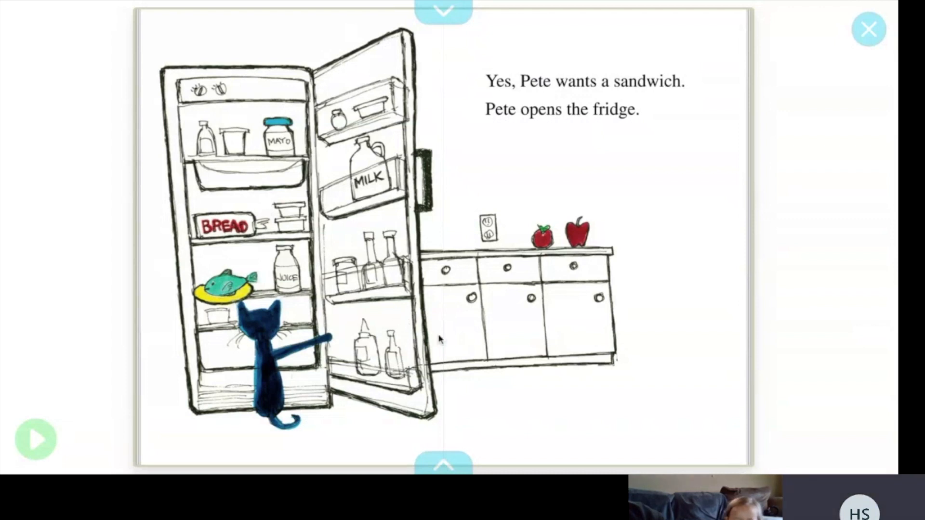
mouse_move(442, 341)
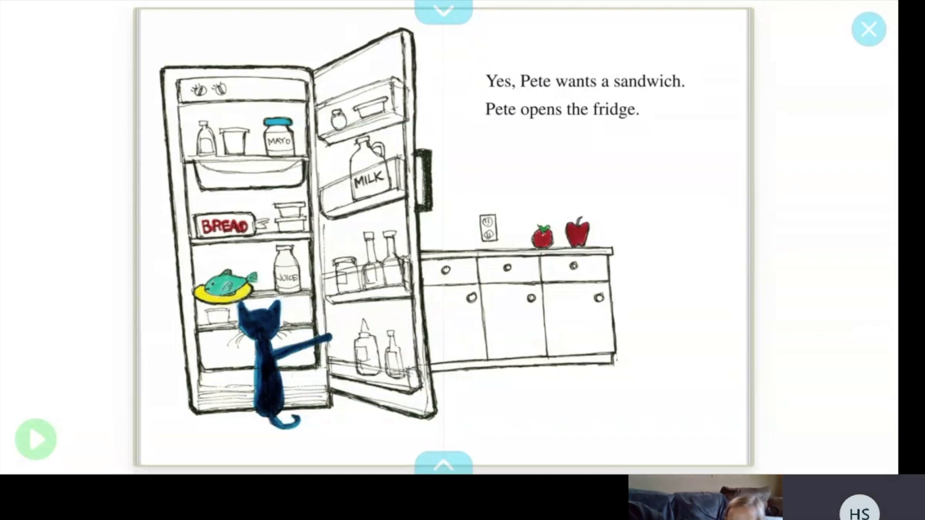
mouse_move(436, 189)
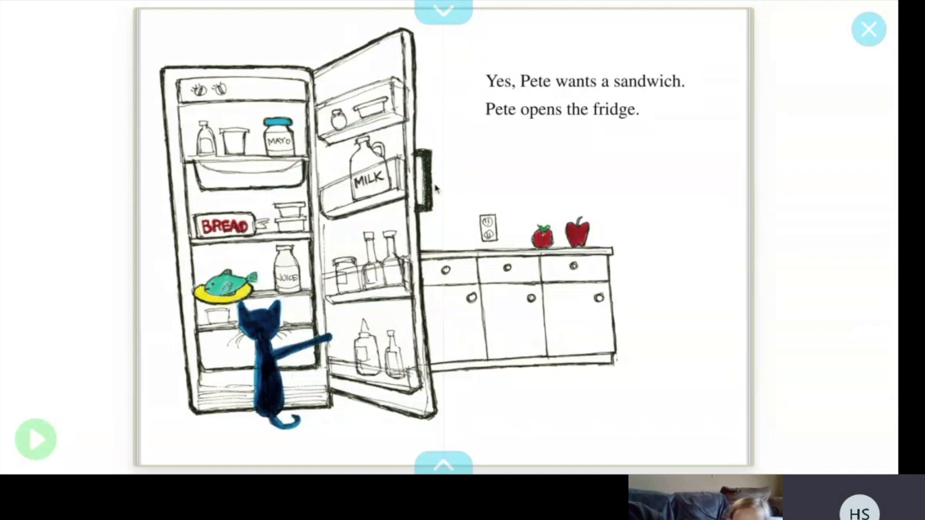
mouse_move(292, 389)
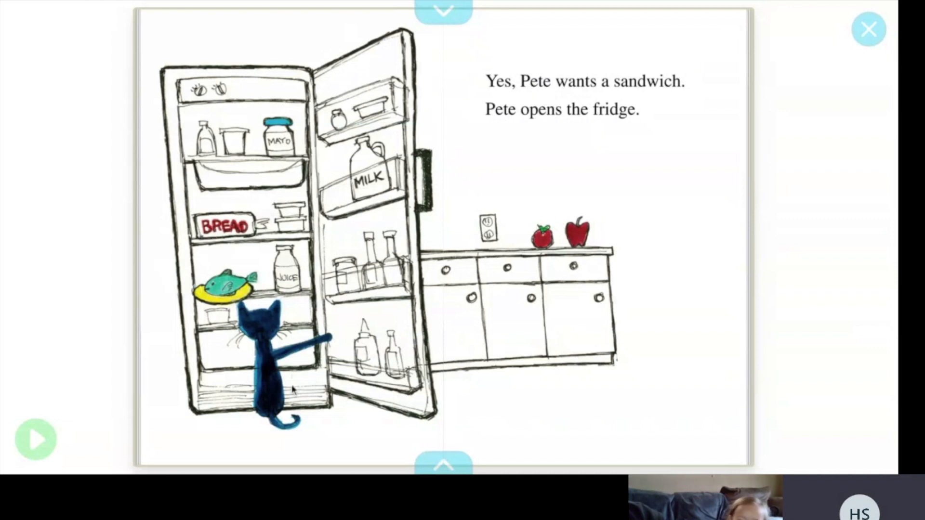
mouse_move(634, 230)
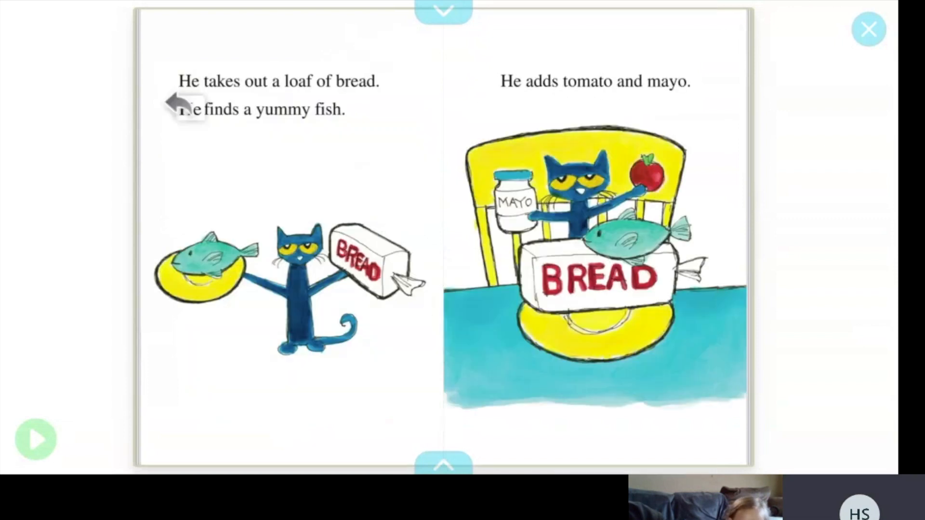
mouse_move(289, 89)
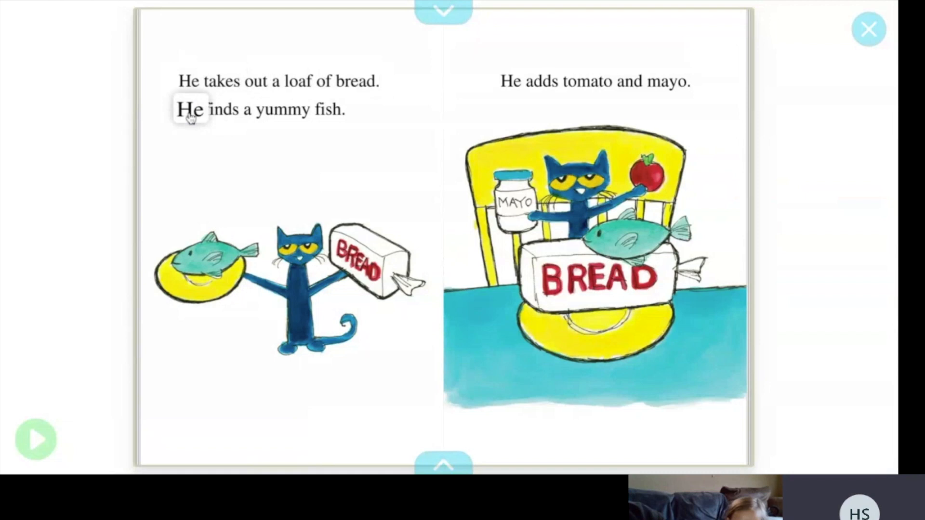
Have the word 'He' read aloud on the bread, fish, tomato and mayo pages.
click(282, 109)
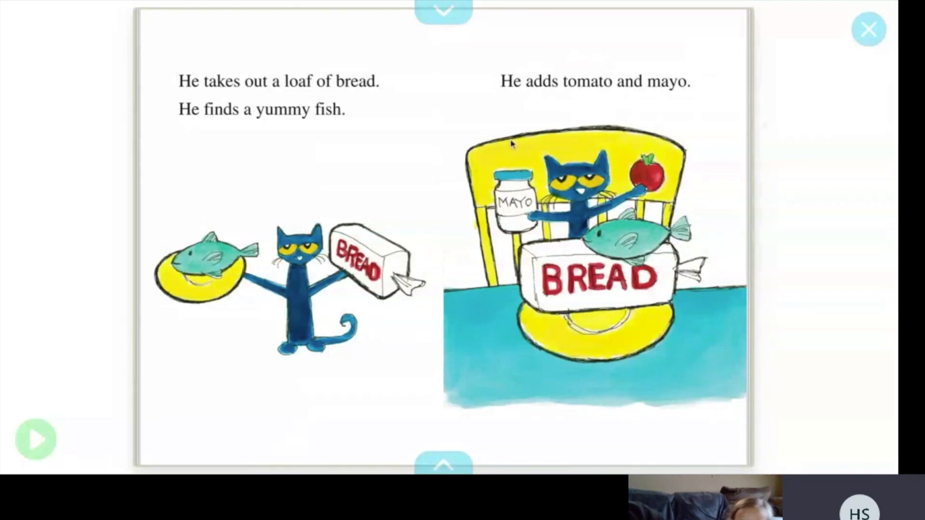
mouse_move(478, 245)
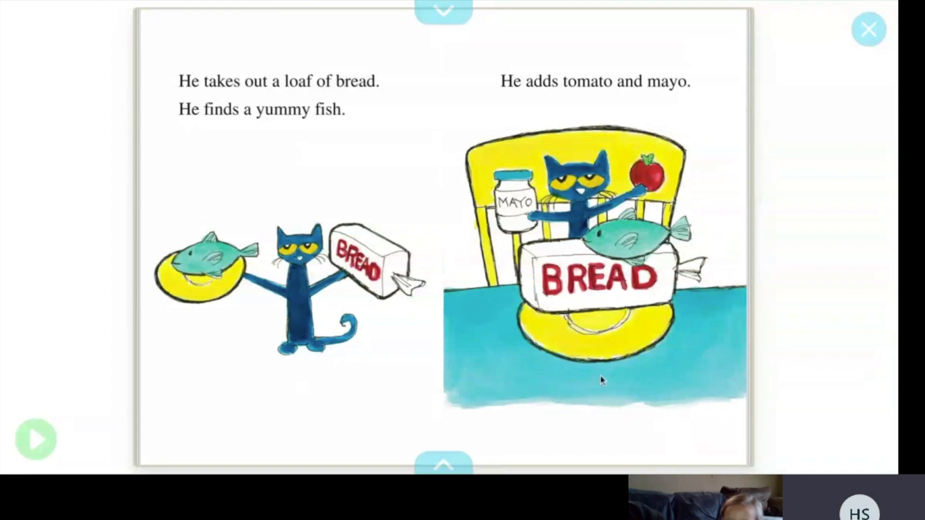
mouse_move(534, 388)
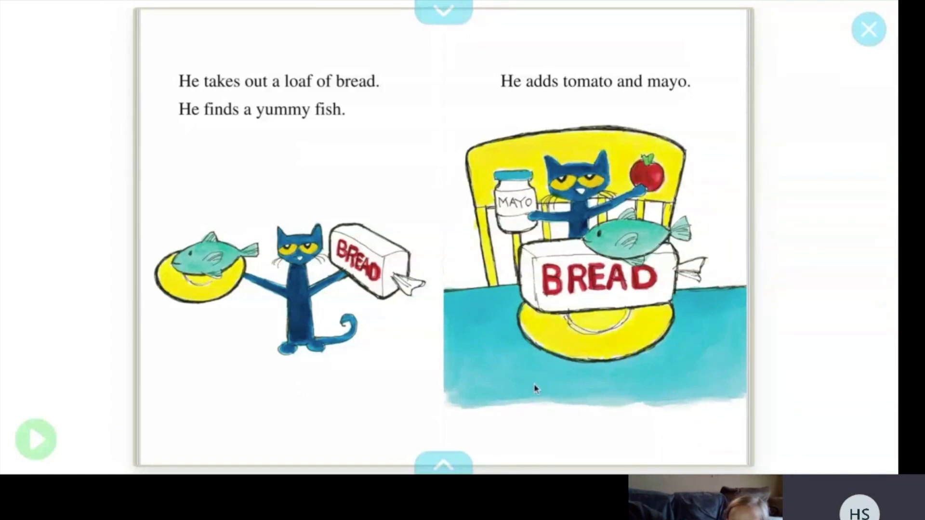
mouse_move(620, 411)
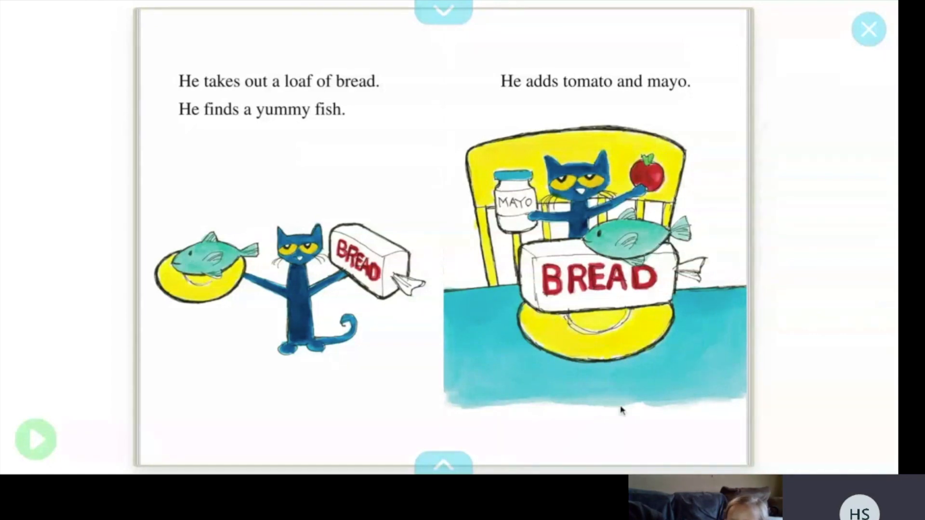
mouse_move(634, 245)
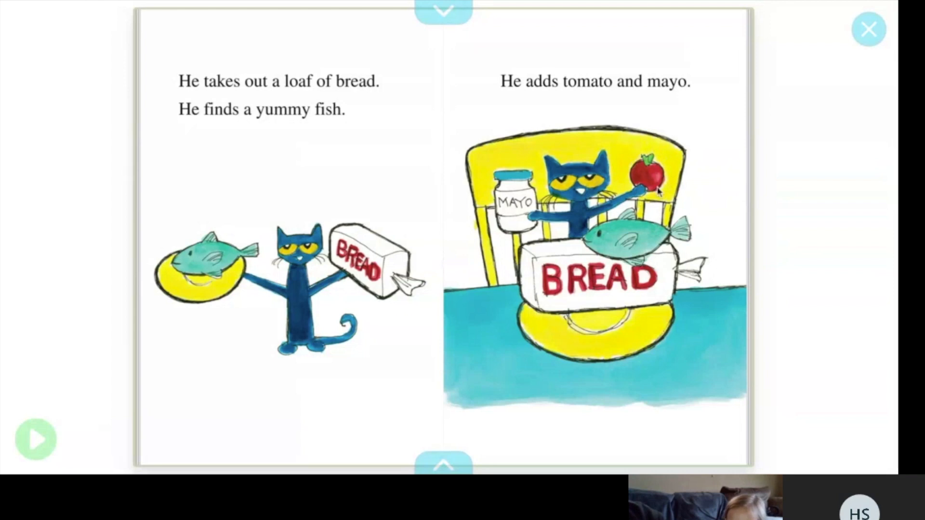
mouse_move(655, 189)
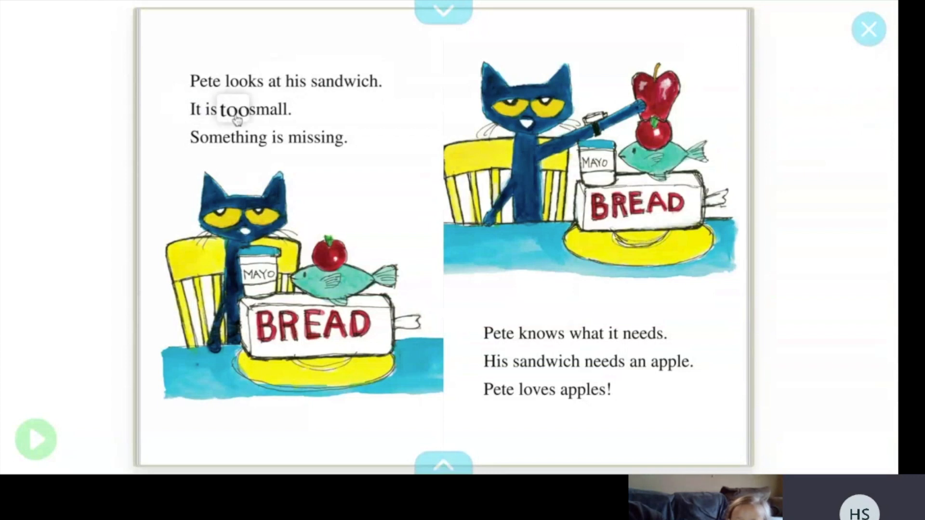
Have the words 'Something' and 'missing' read aloud on the too-small sandwich page.
click(231, 137)
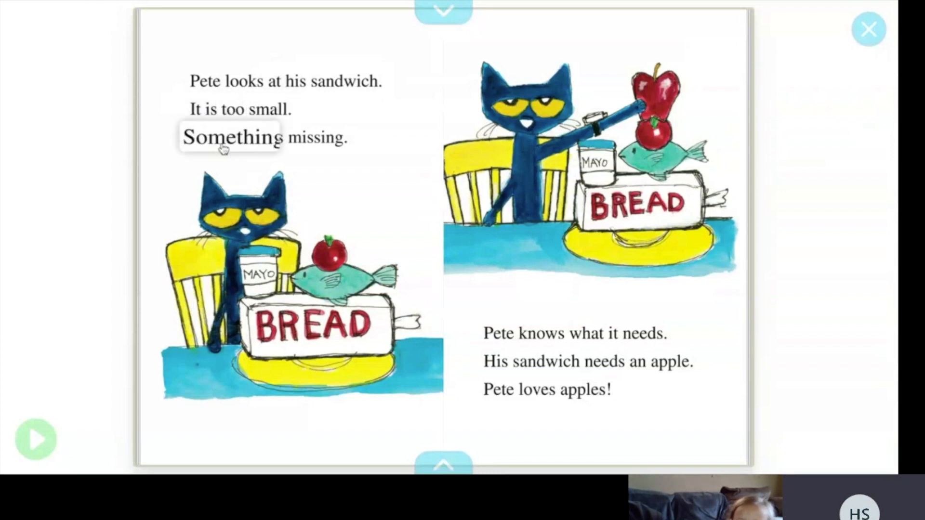
click(317, 137)
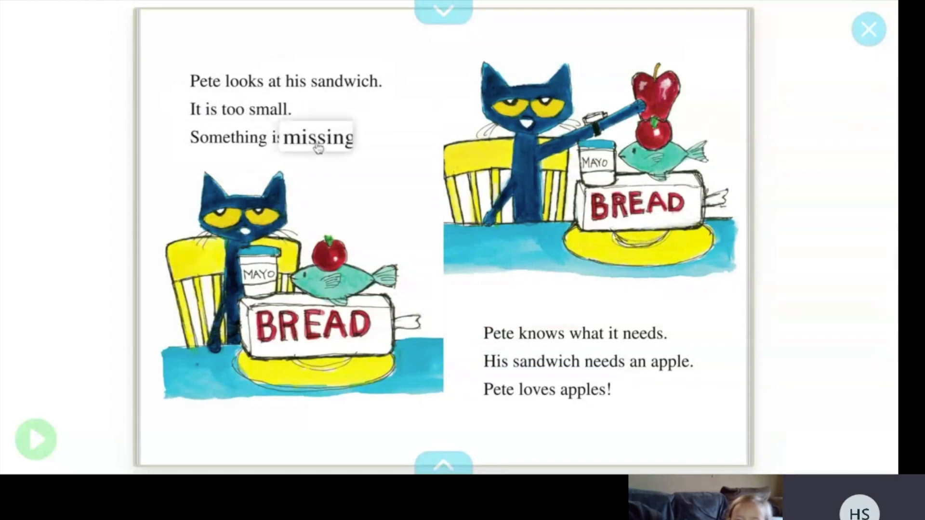
mouse_move(425, 258)
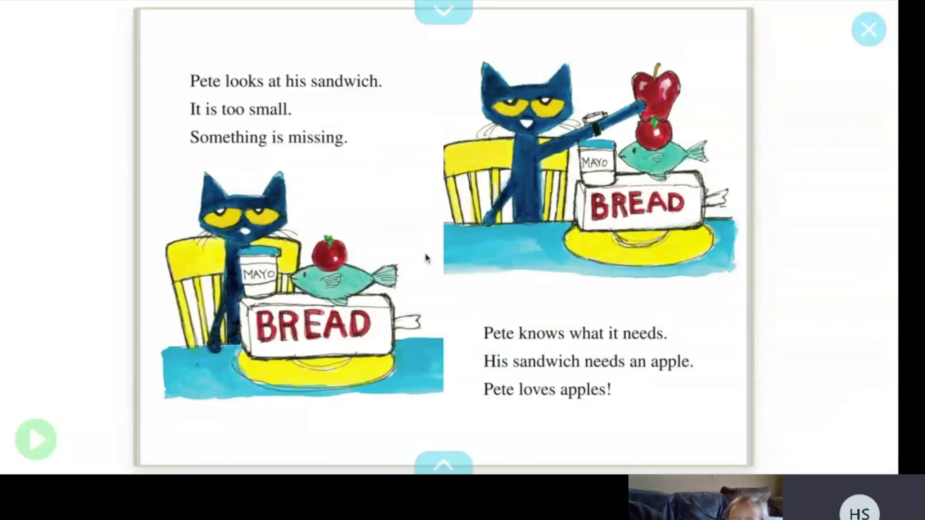
mouse_move(378, 225)
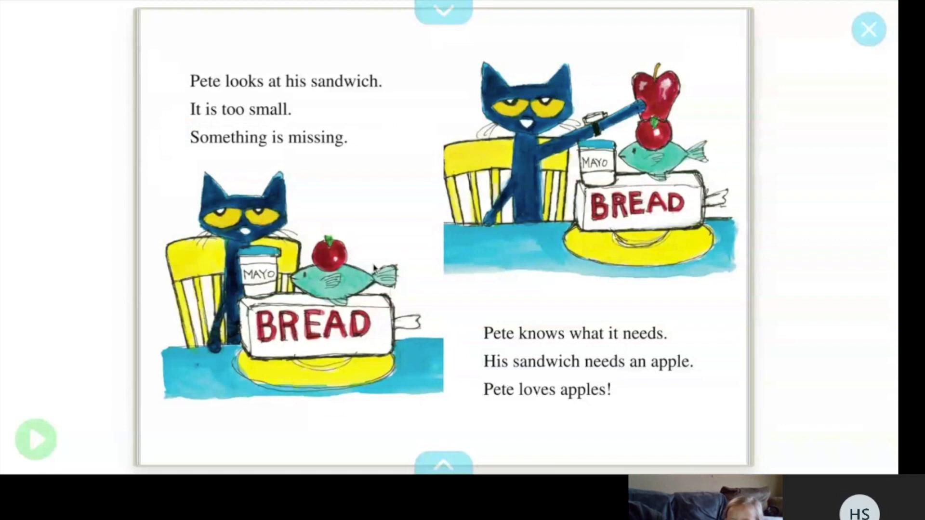
mouse_move(281, 360)
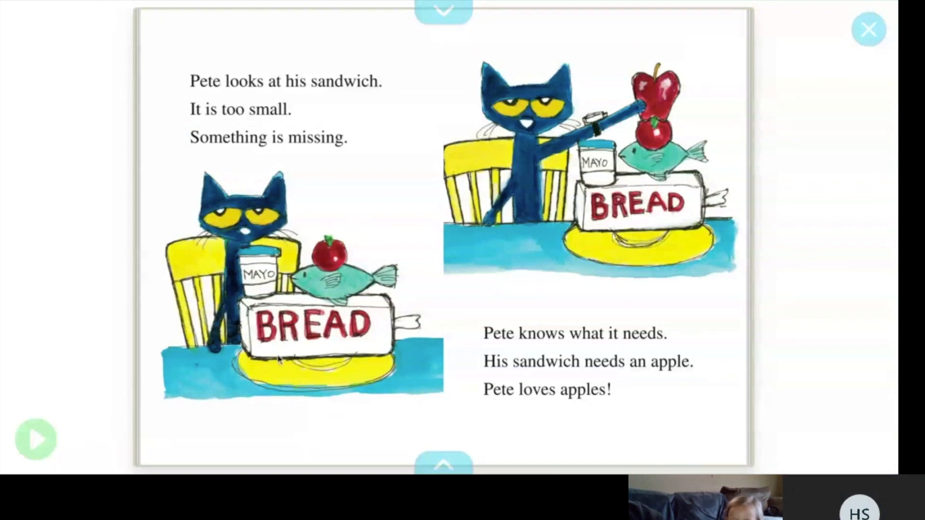
mouse_move(342, 198)
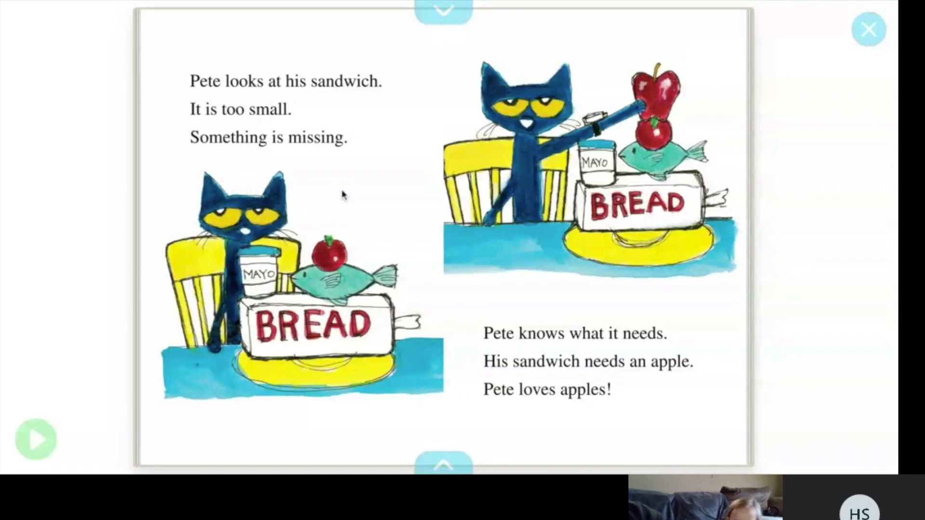
mouse_move(342, 194)
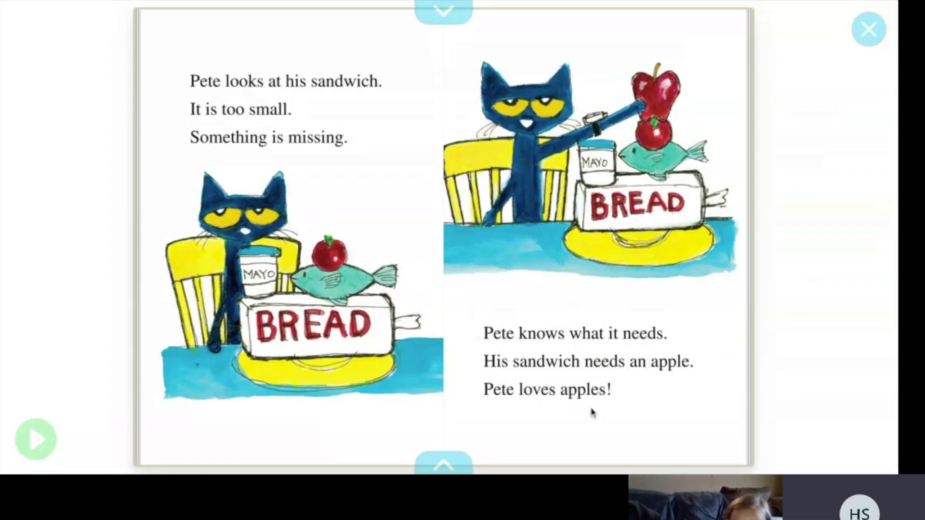
mouse_move(671, 435)
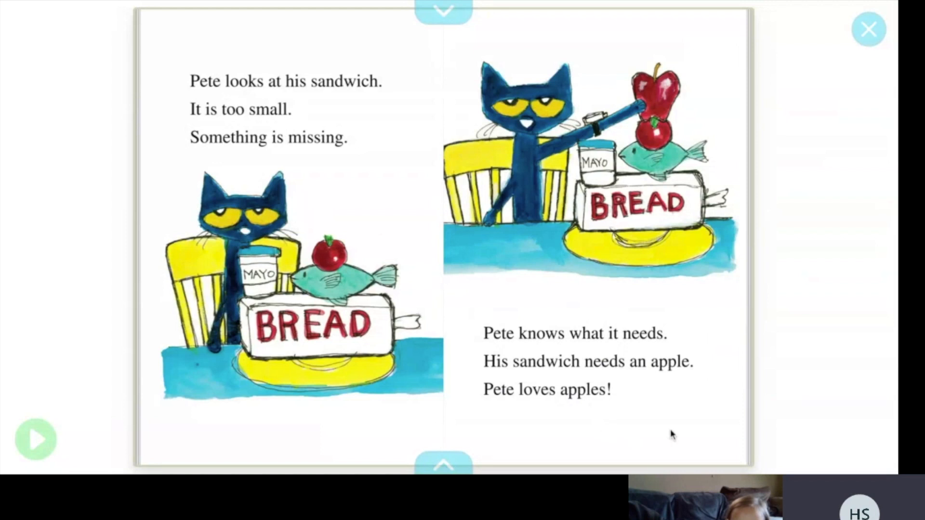
mouse_move(654, 112)
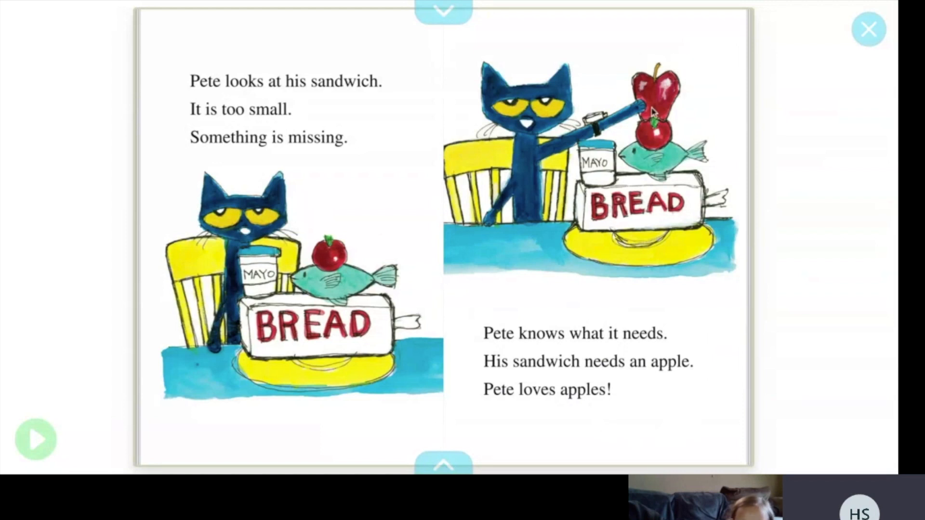
mouse_move(661, 115)
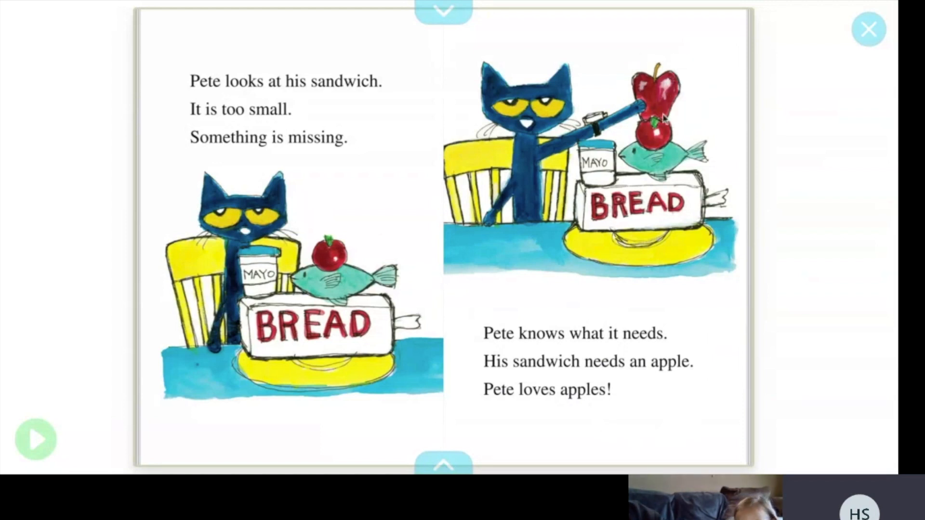
mouse_move(634, 80)
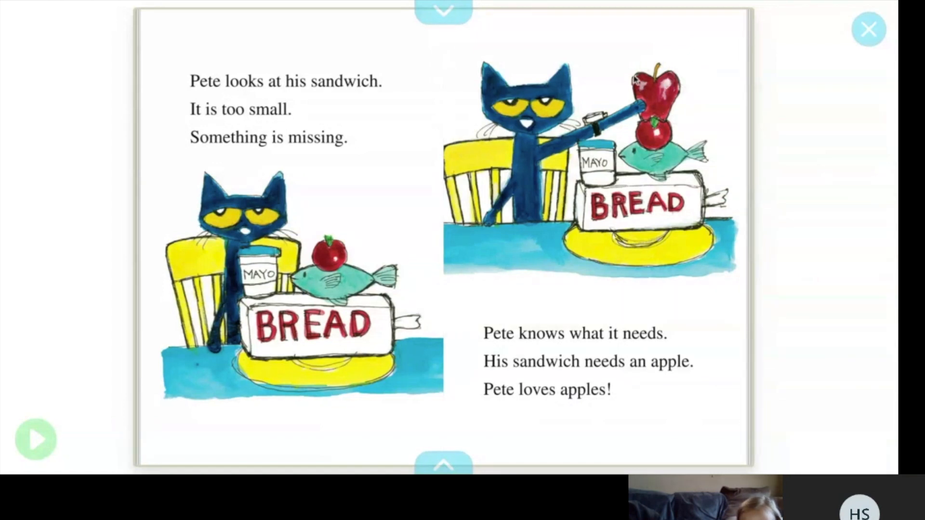
mouse_move(672, 299)
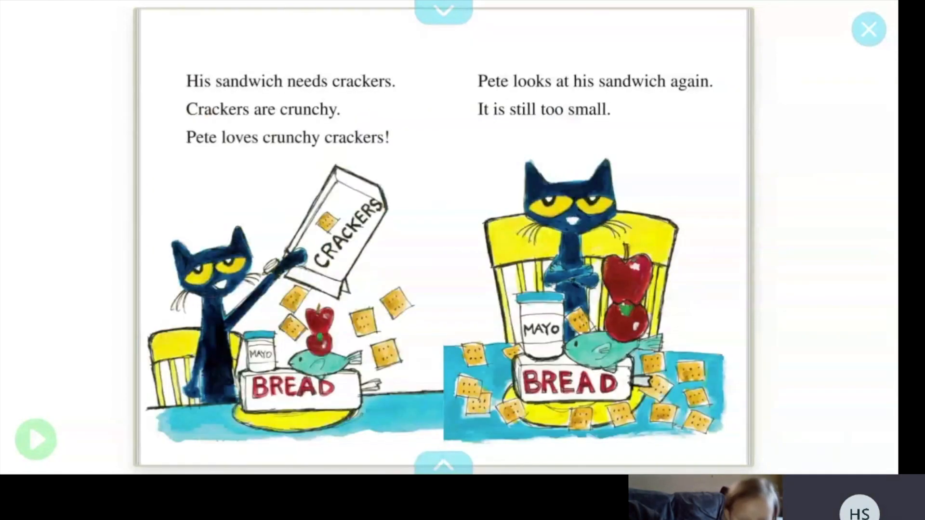
Hear the words 'are' and 'crunchy' read aloud on the crunchy-crackers page.
click(306, 81)
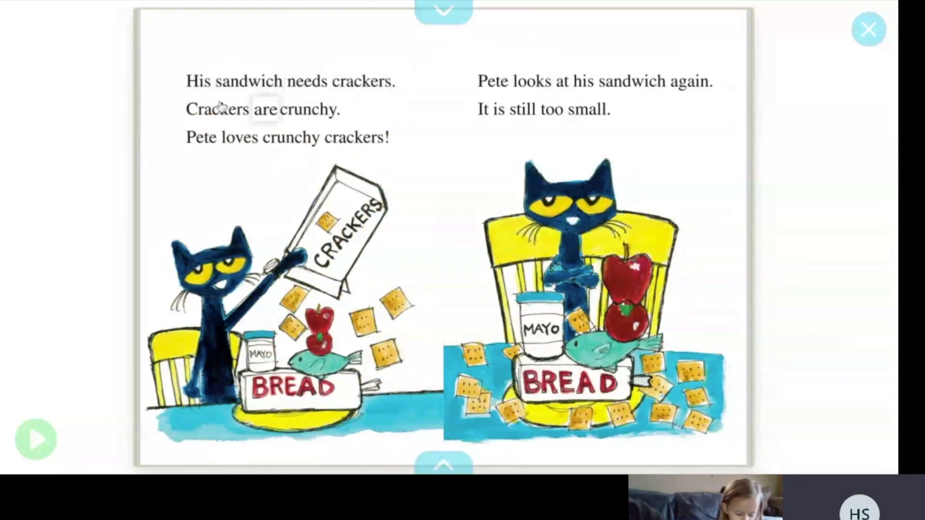
click(309, 109)
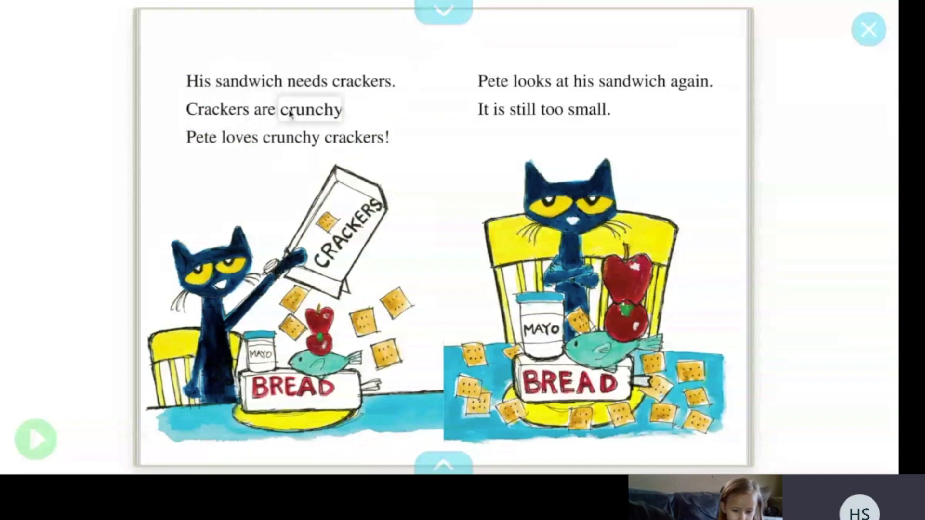